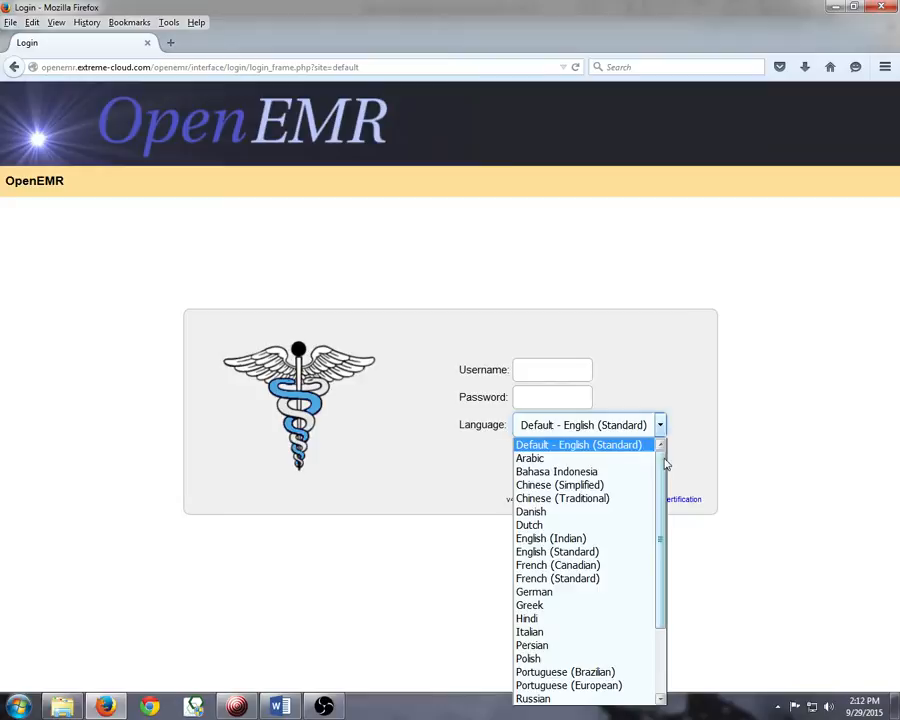
Step: Sign in as admin with Spanish (Latin American) chosen as the interface language
scroll(down, 3)
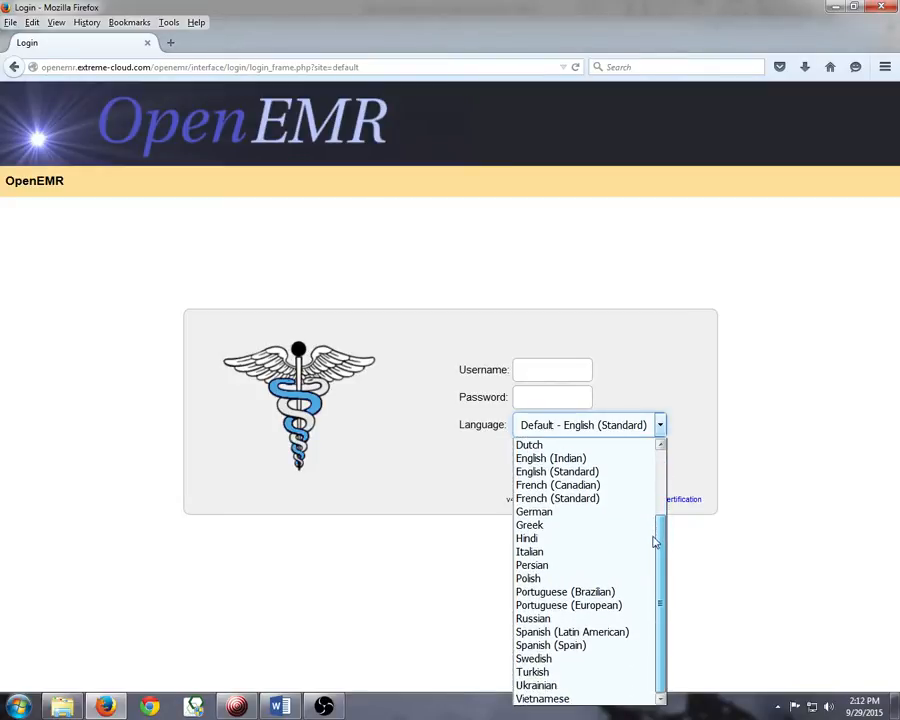
mouse_move(664, 592)
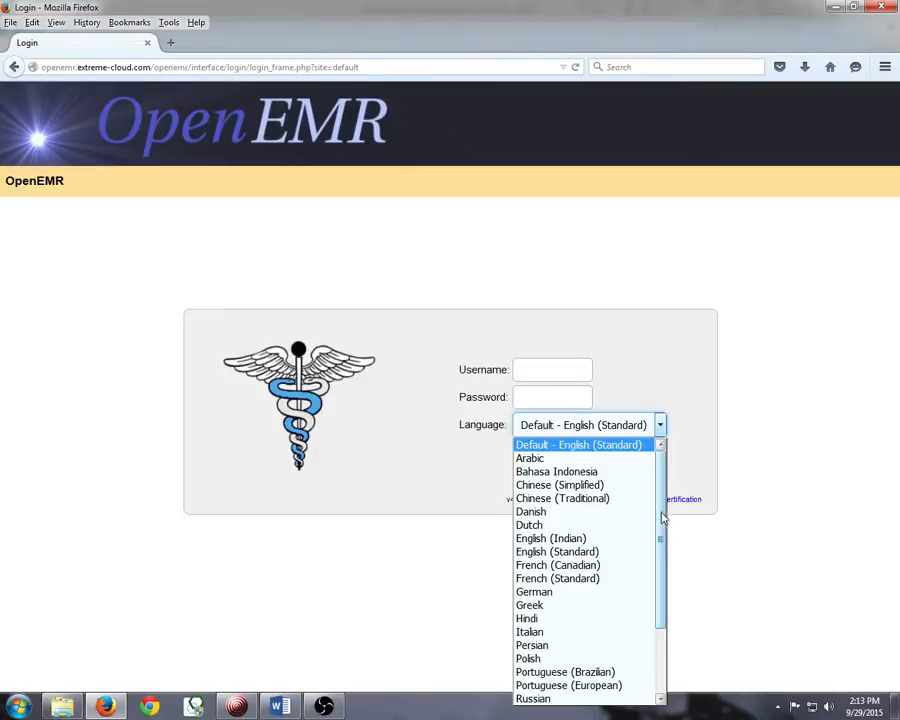
scroll(down, 3)
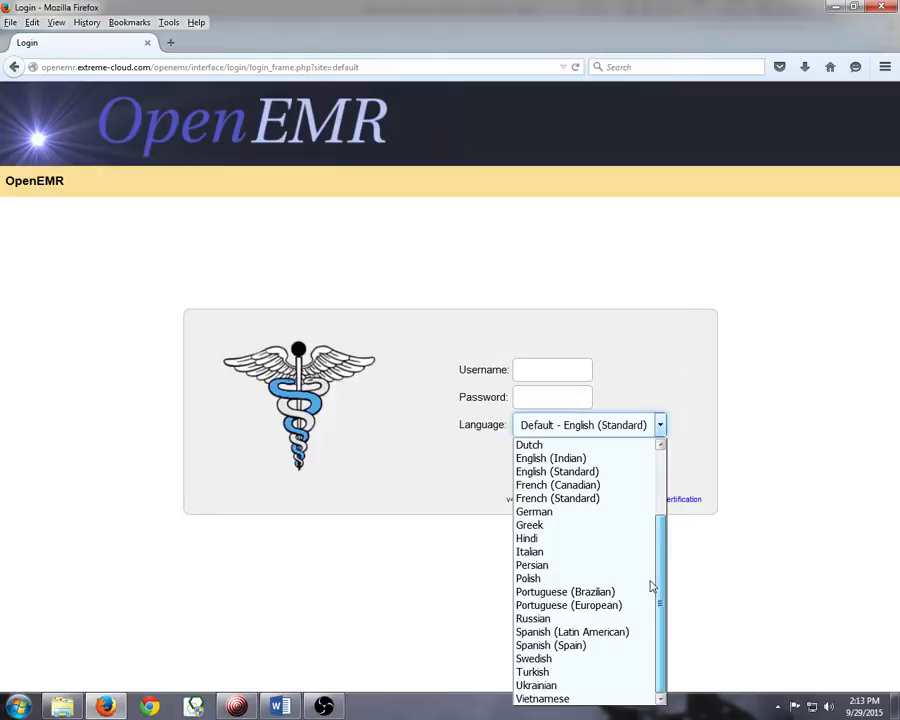
text(admin)
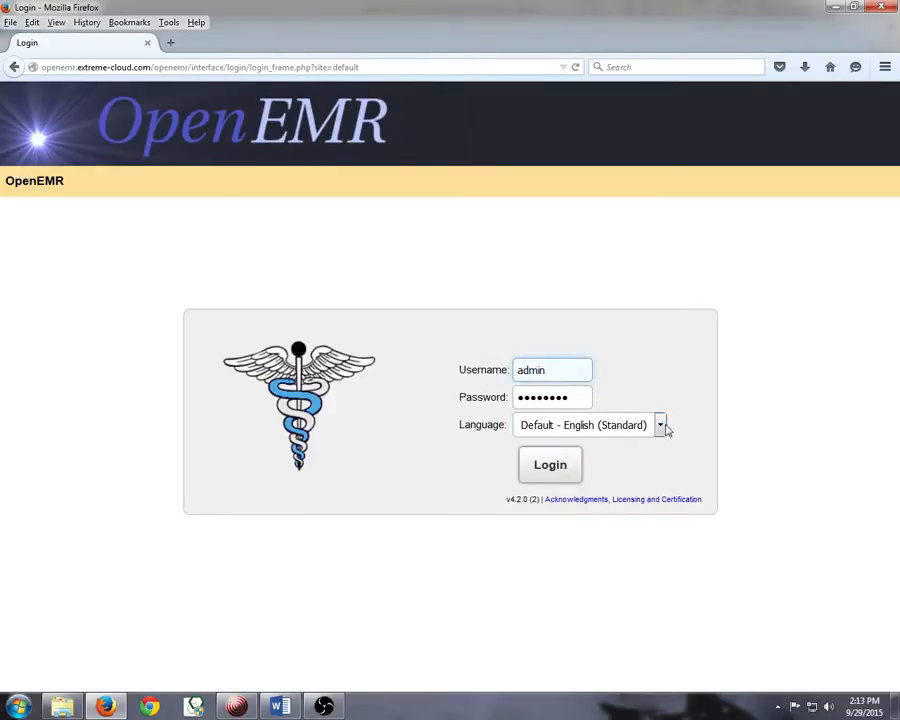
click(660, 424)
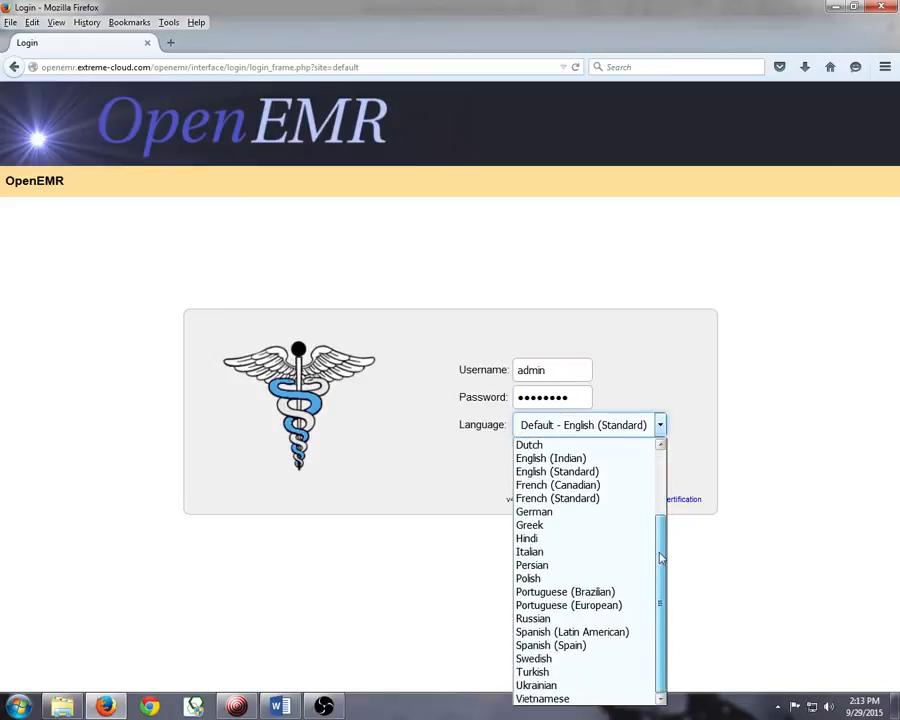
click(572, 632)
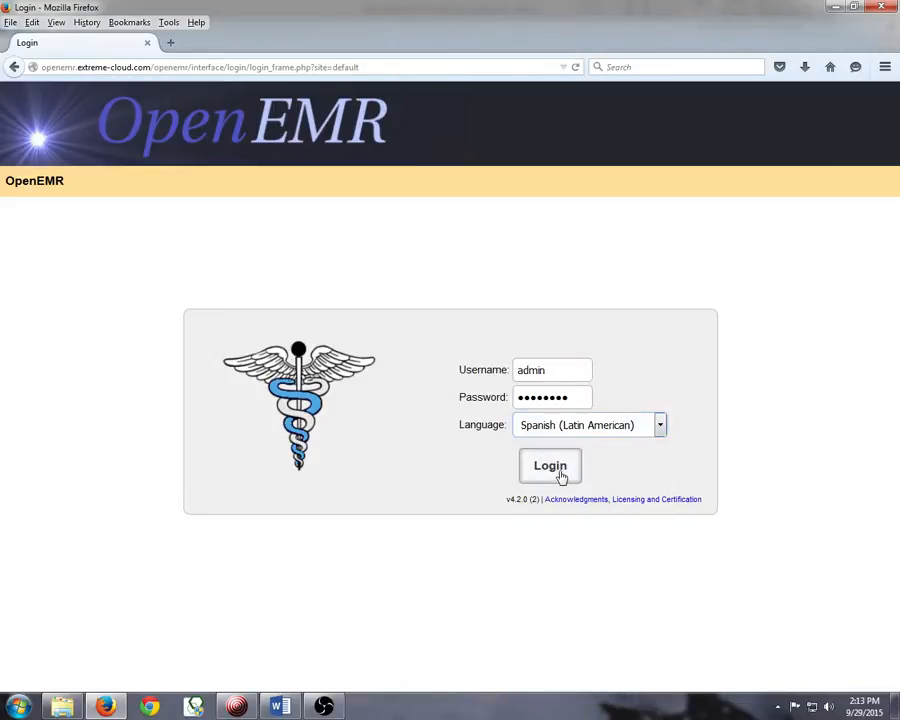
click(550, 464)
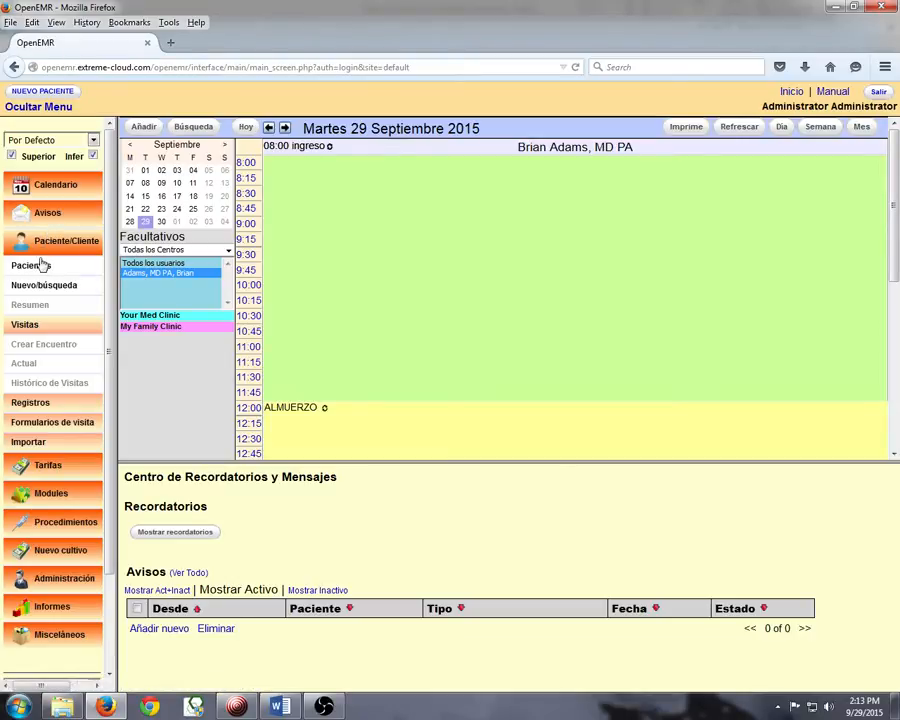
Step: View the Spanish patient list, log out, and sign back in as admin in default English
click(30, 264)
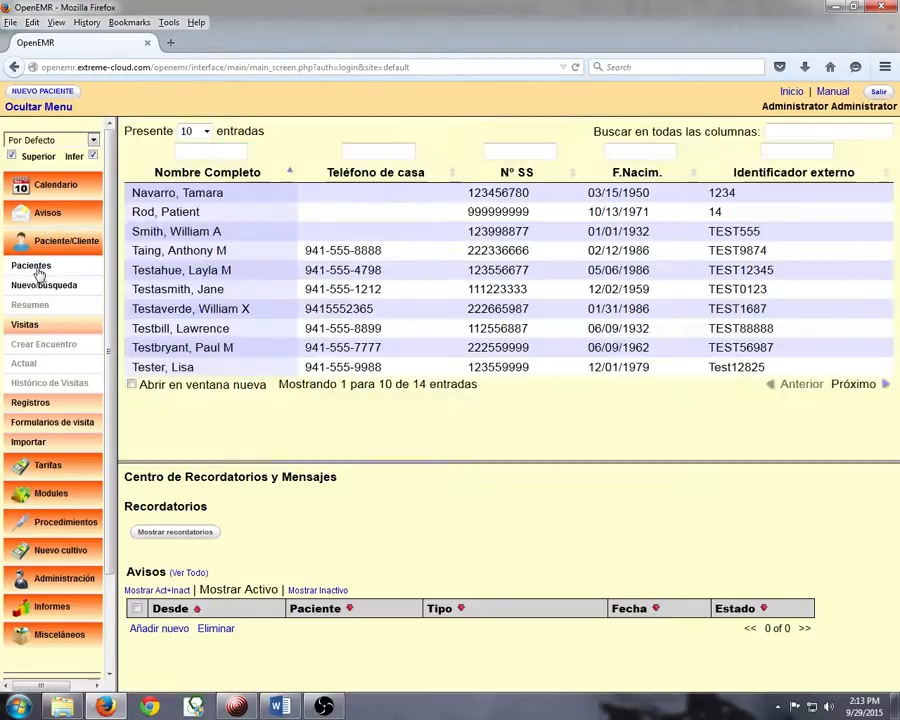
mouse_move(80, 452)
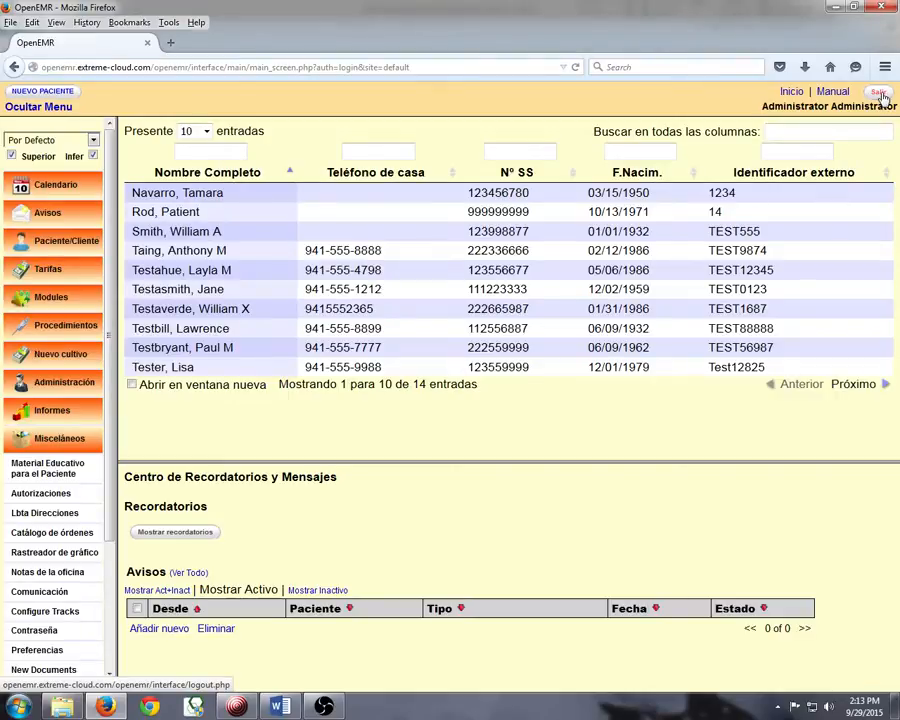
click(880, 94)
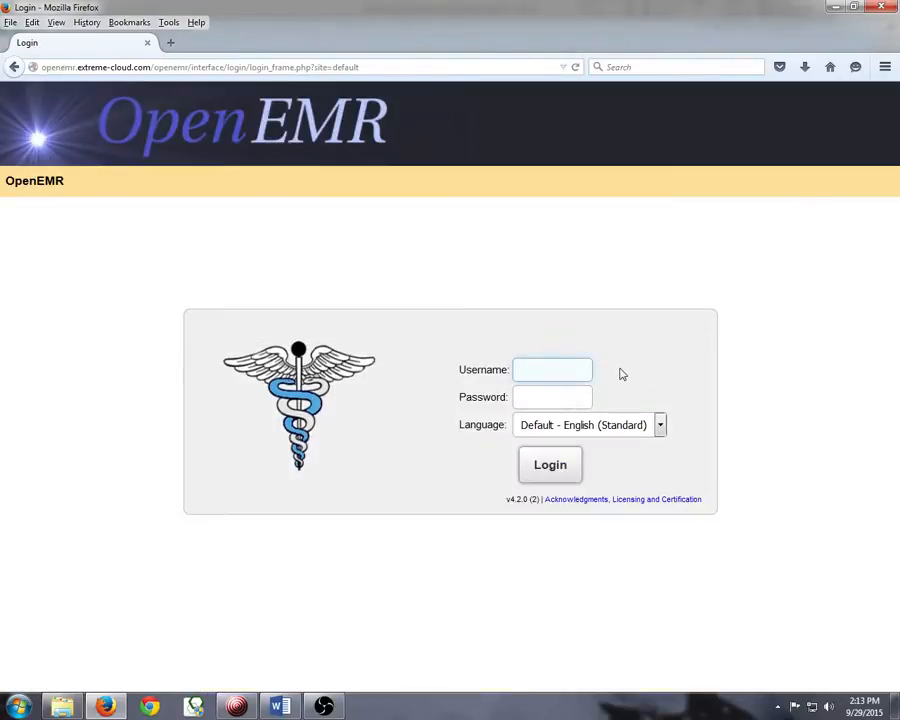
text(admin)
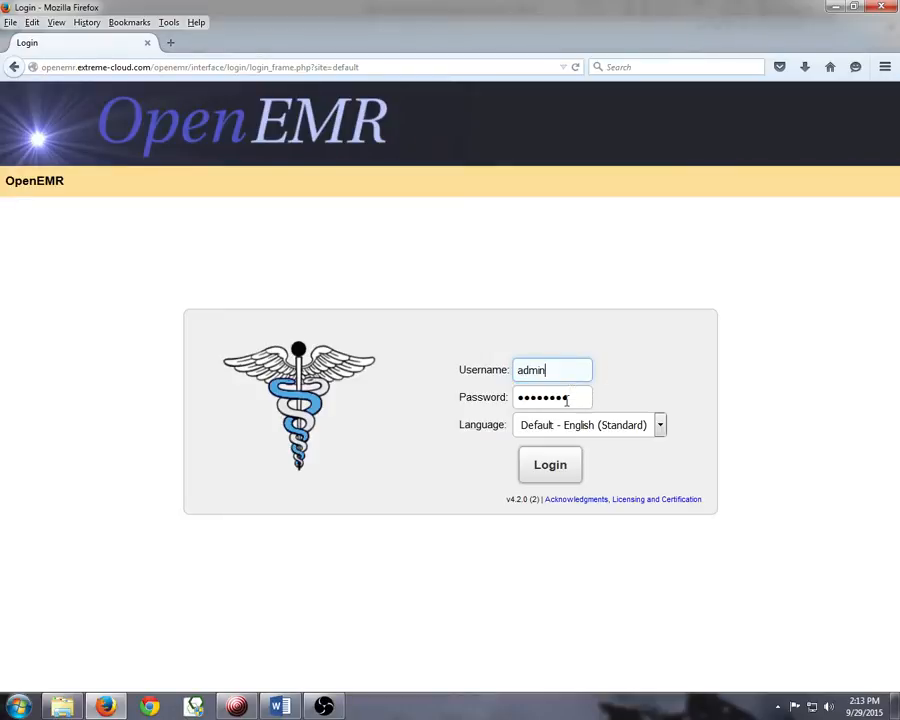
click(548, 464)
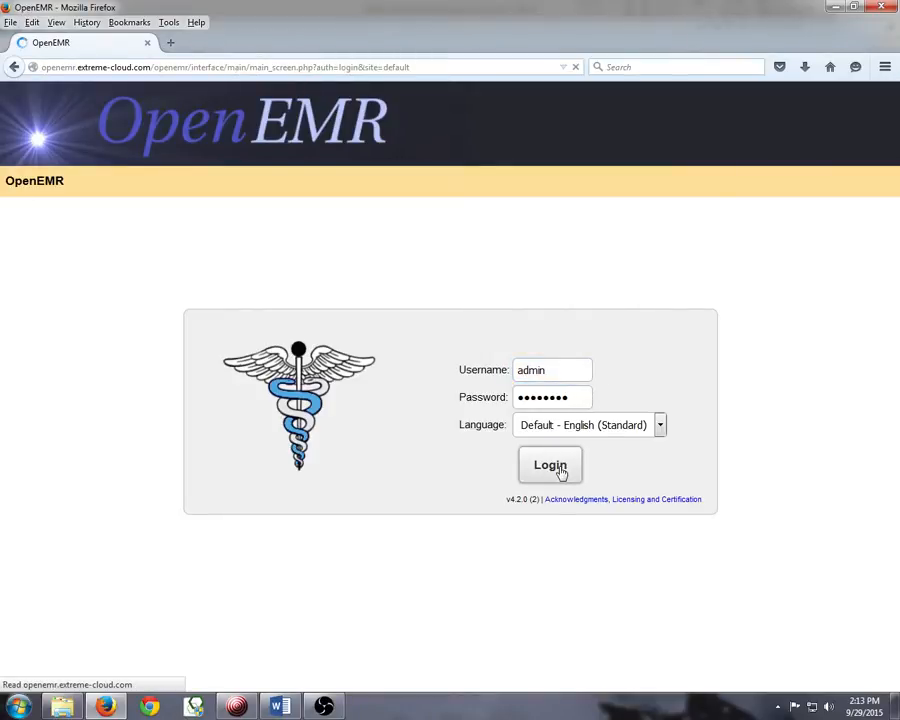
Step: Wait for the English main calendar for Tuesday, September 29, 2015 to load
click(548, 464)
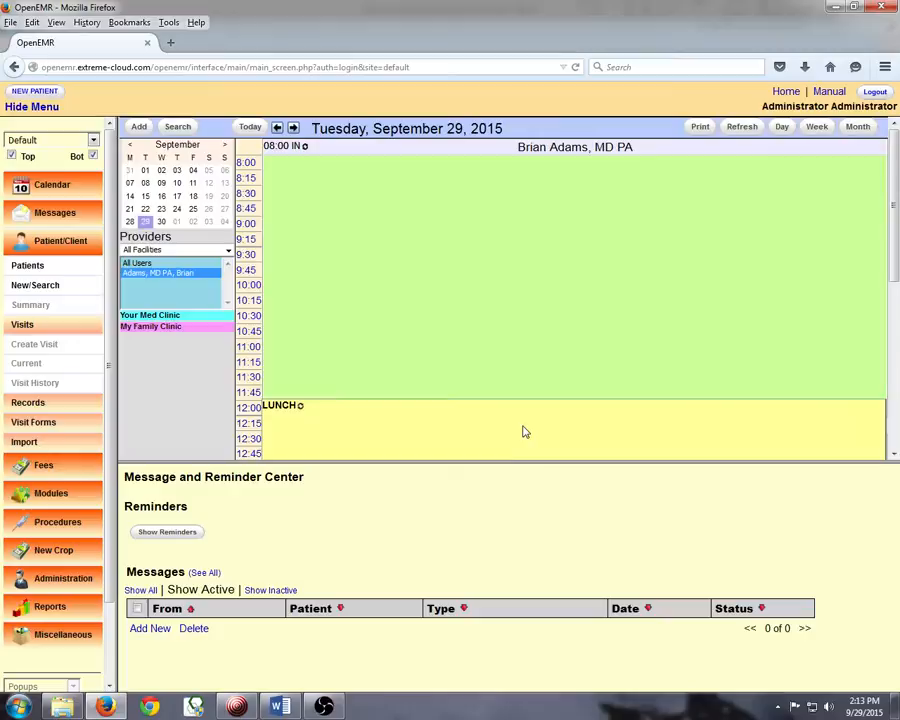
mouse_move(360, 194)
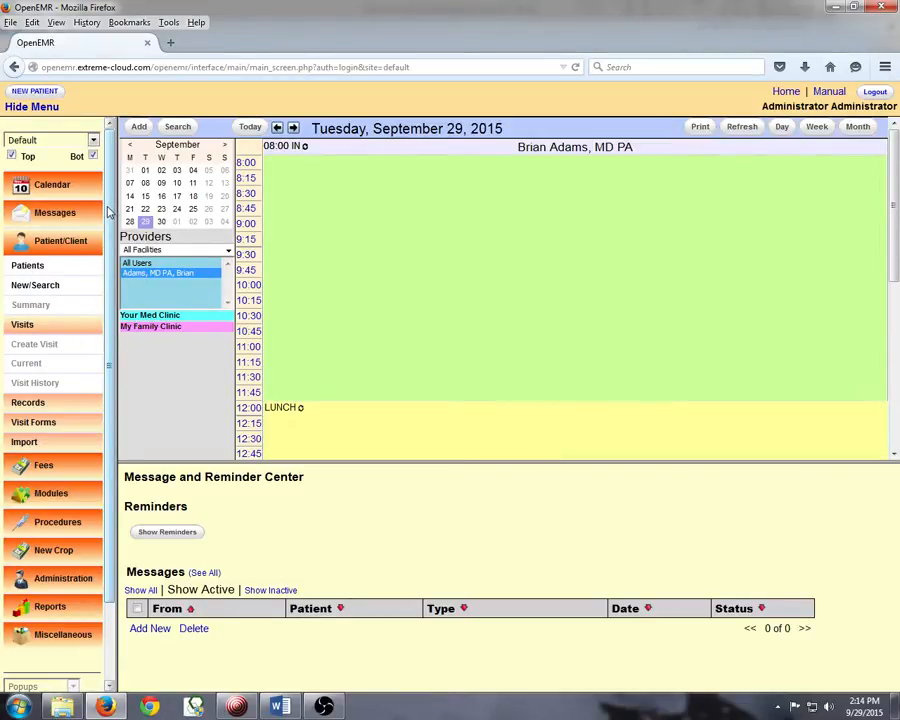
mouse_move(102, 230)
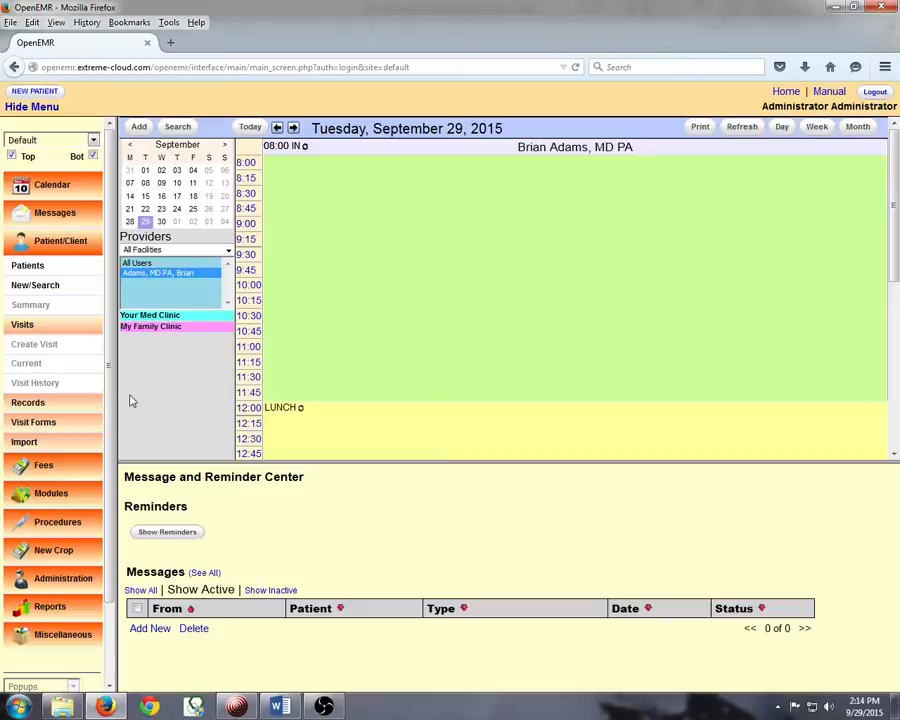
mouse_move(92, 590)
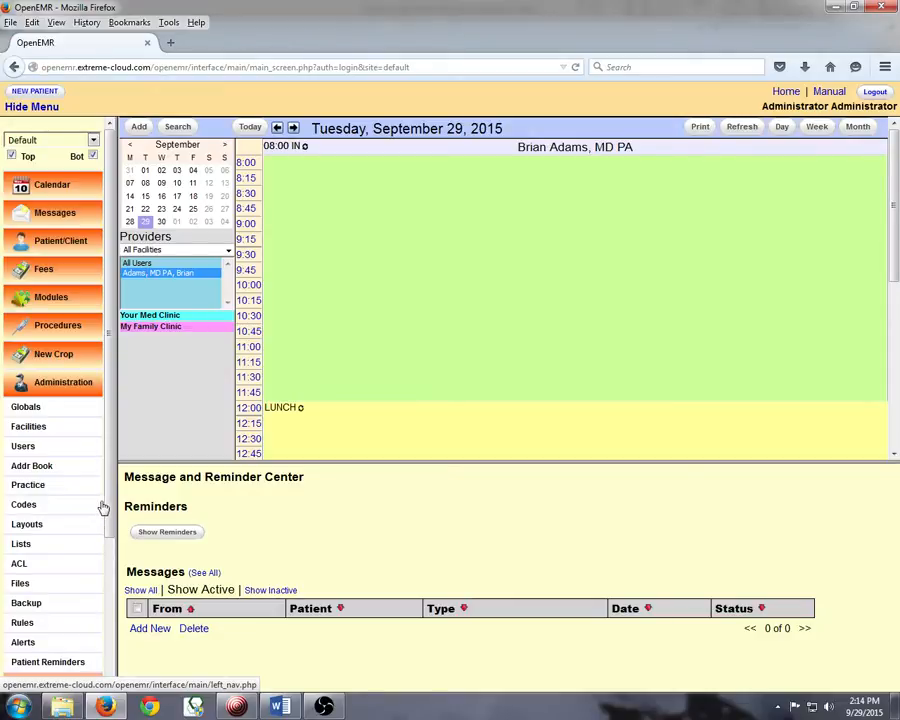
mouse_move(104, 476)
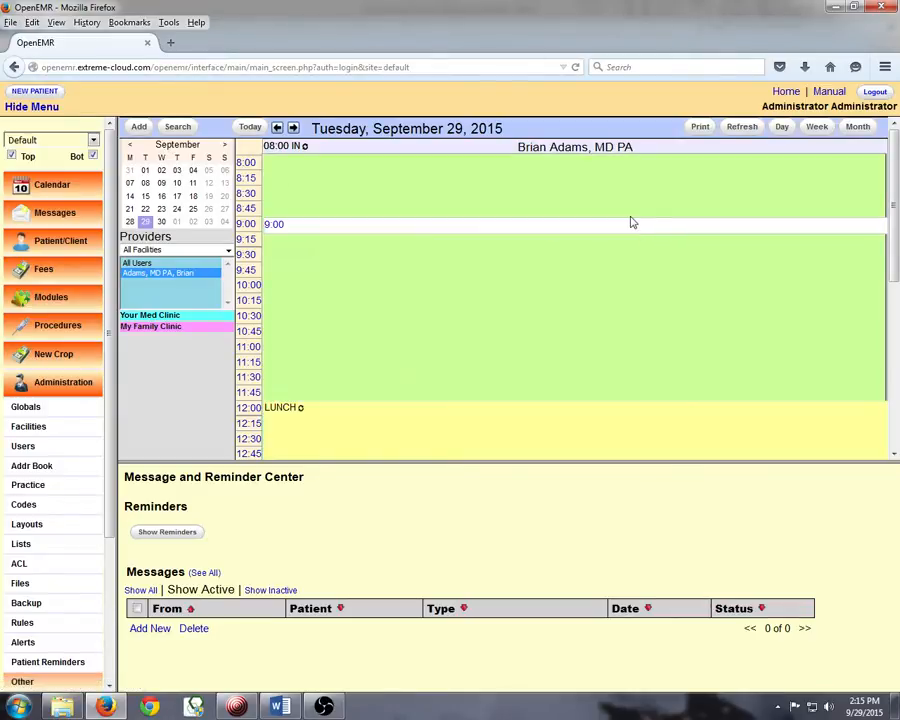
mouse_move(624, 222)
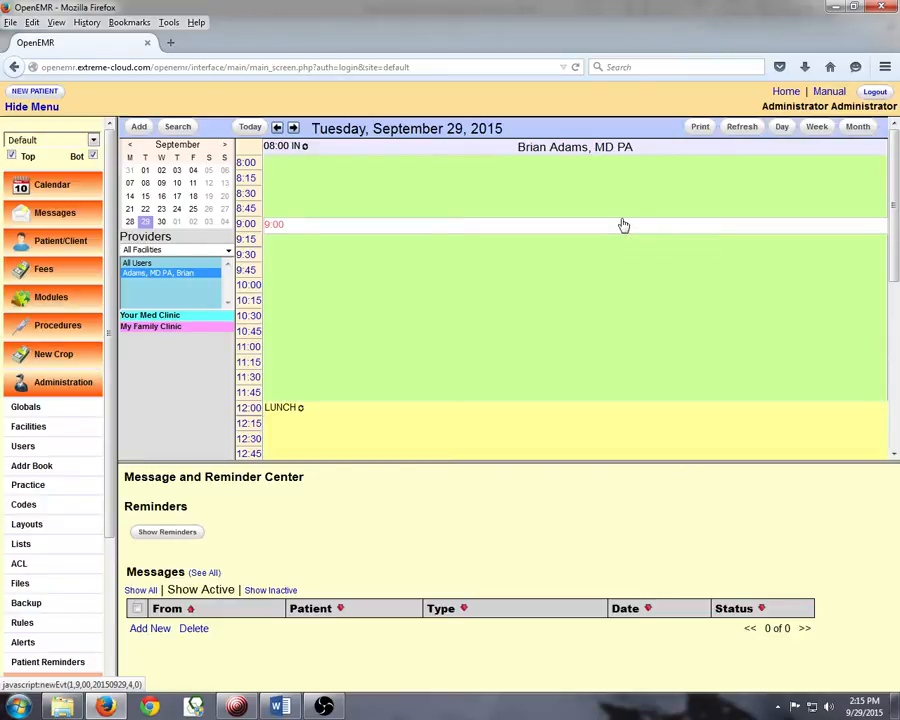
mouse_move(620, 228)
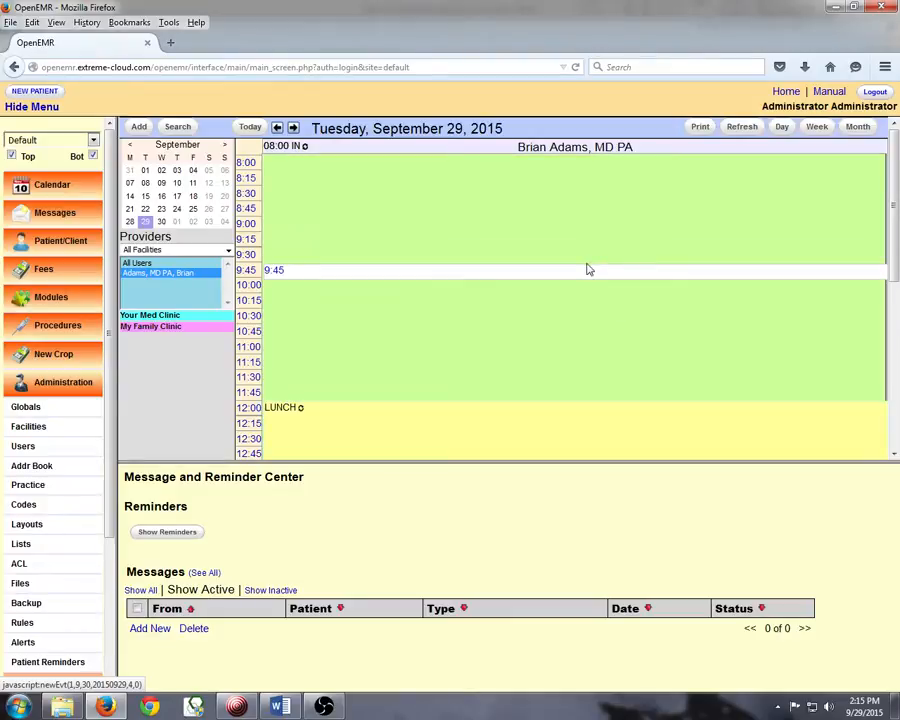
mouse_move(556, 222)
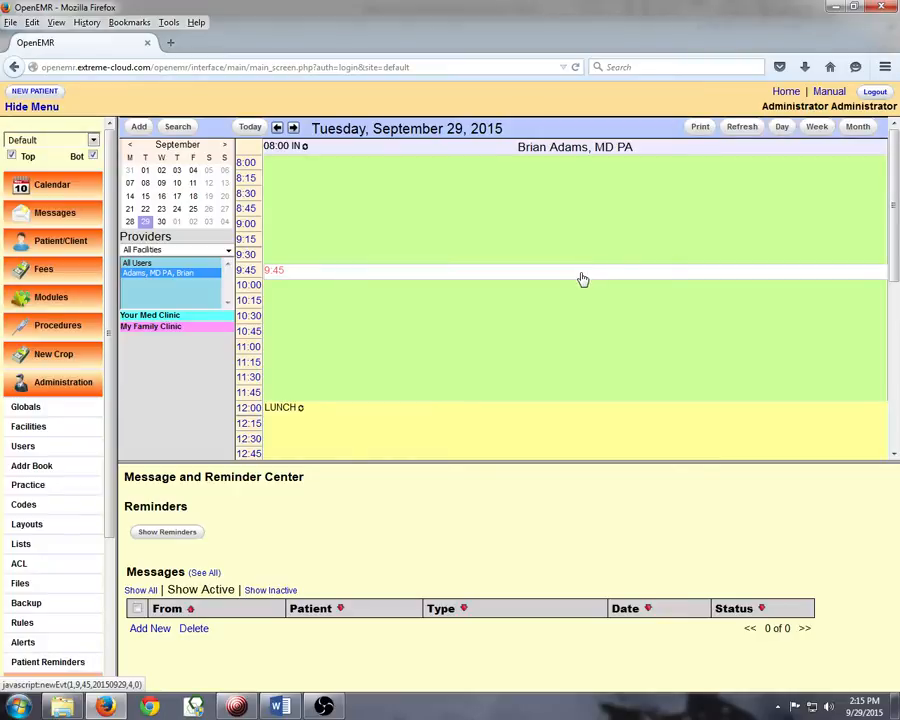
mouse_move(564, 282)
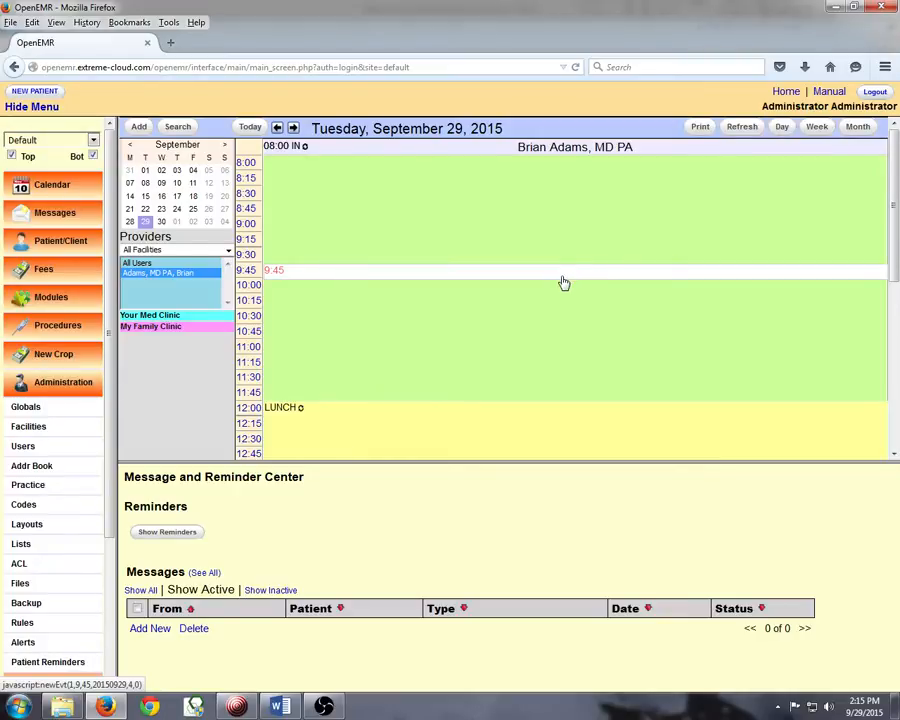
mouse_move(560, 284)
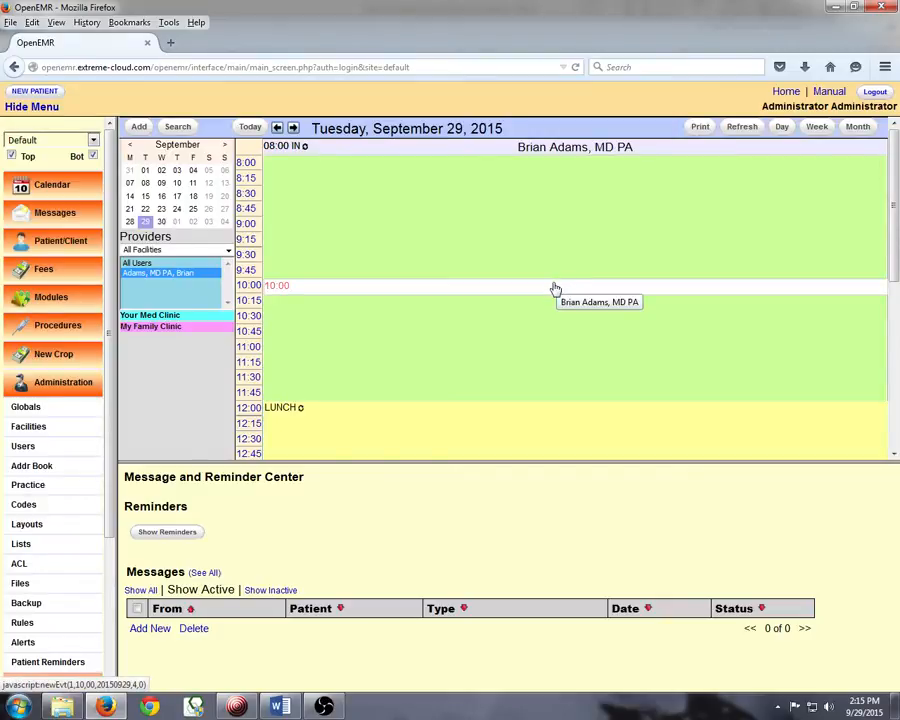
mouse_move(552, 288)
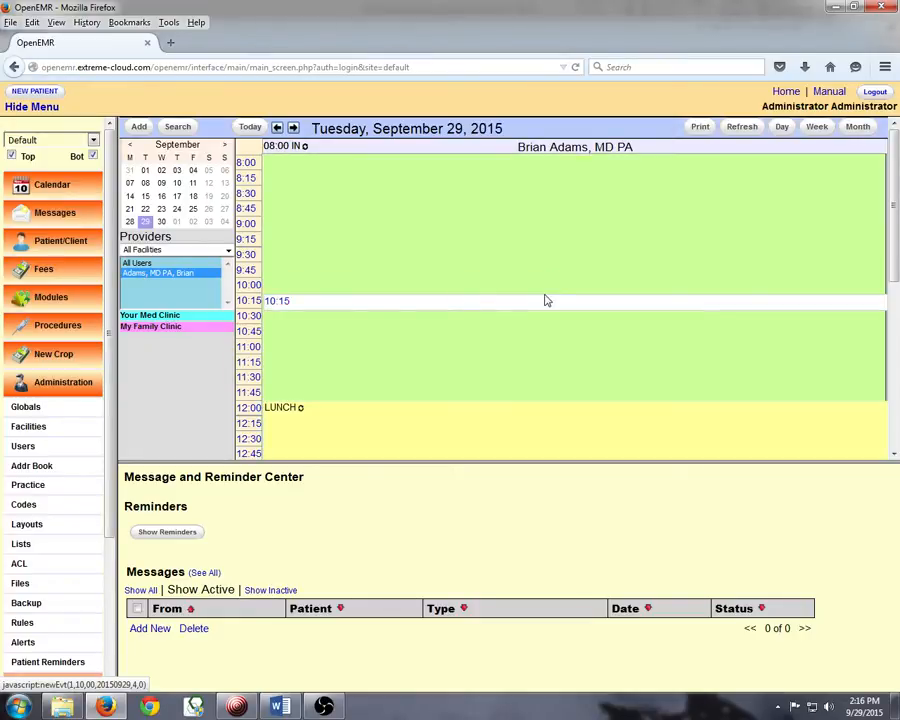
Step: Scroll the day calendar to reveal afternoon slots past the lunch block
scroll(down, 3)
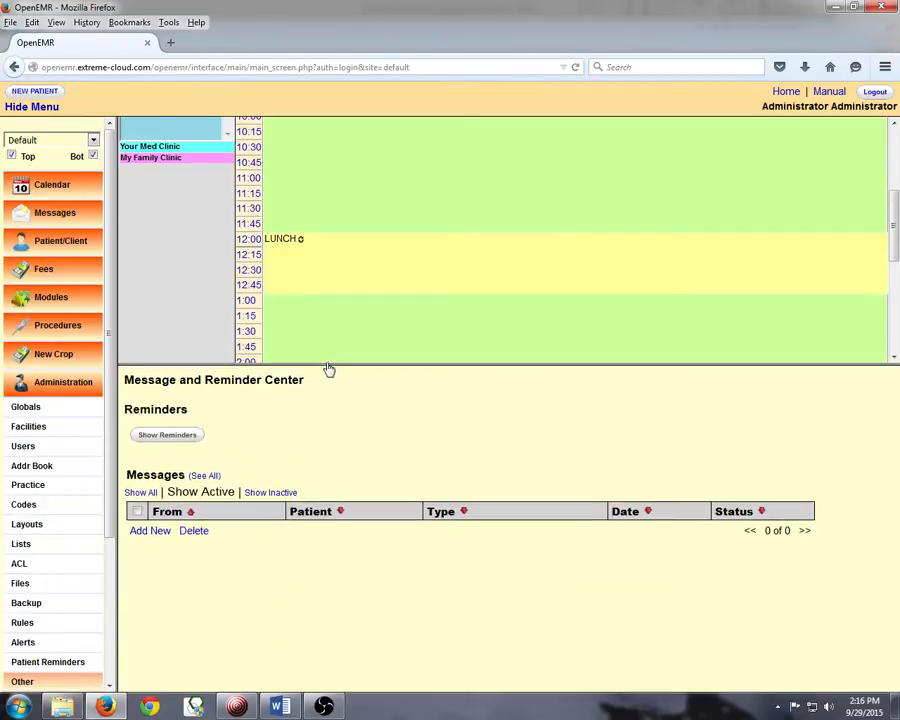
mouse_move(332, 360)
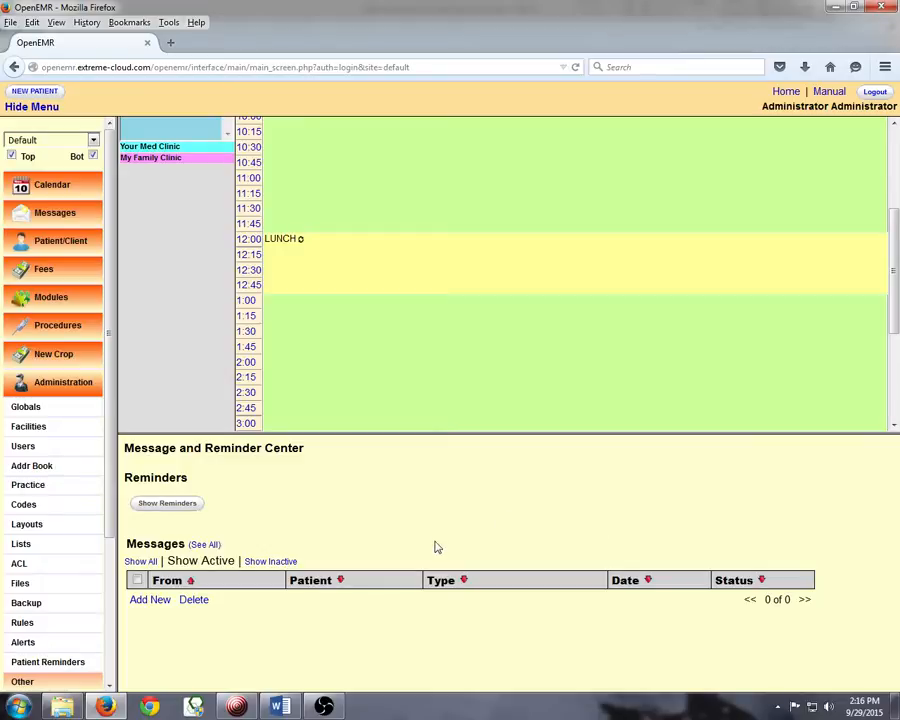
mouse_move(630, 498)
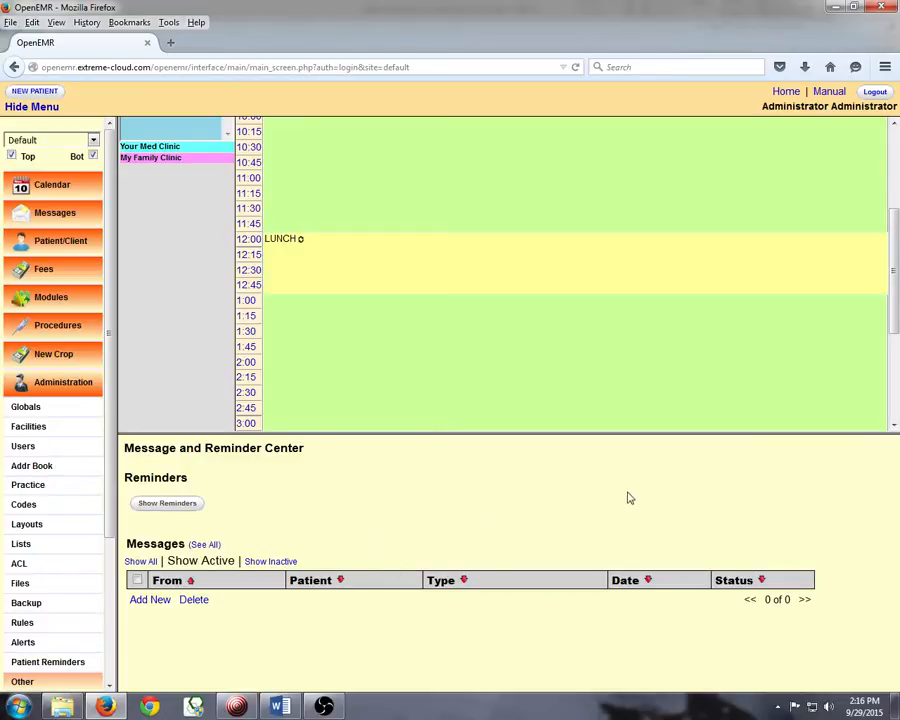
mouse_move(538, 534)
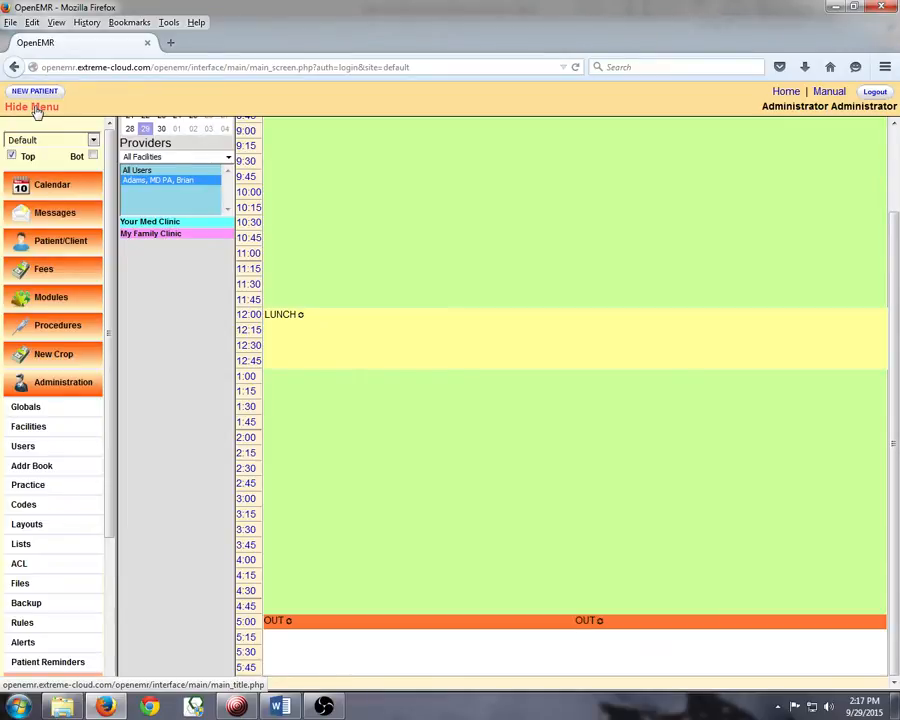
Step: Hide and restore the side menu, then show the Patient/Client patient list
click(32, 106)
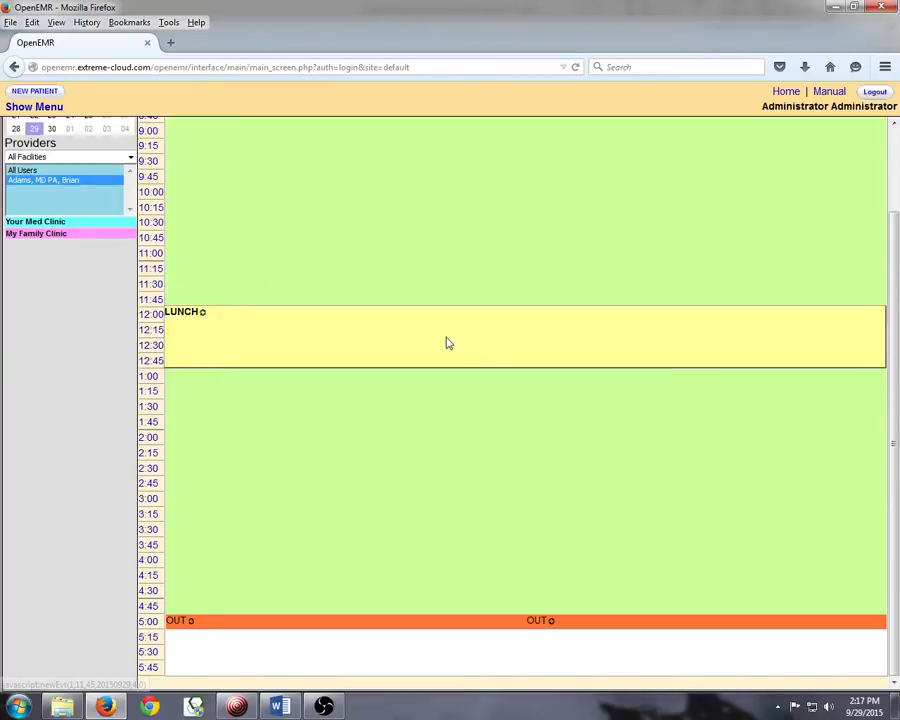
click(34, 108)
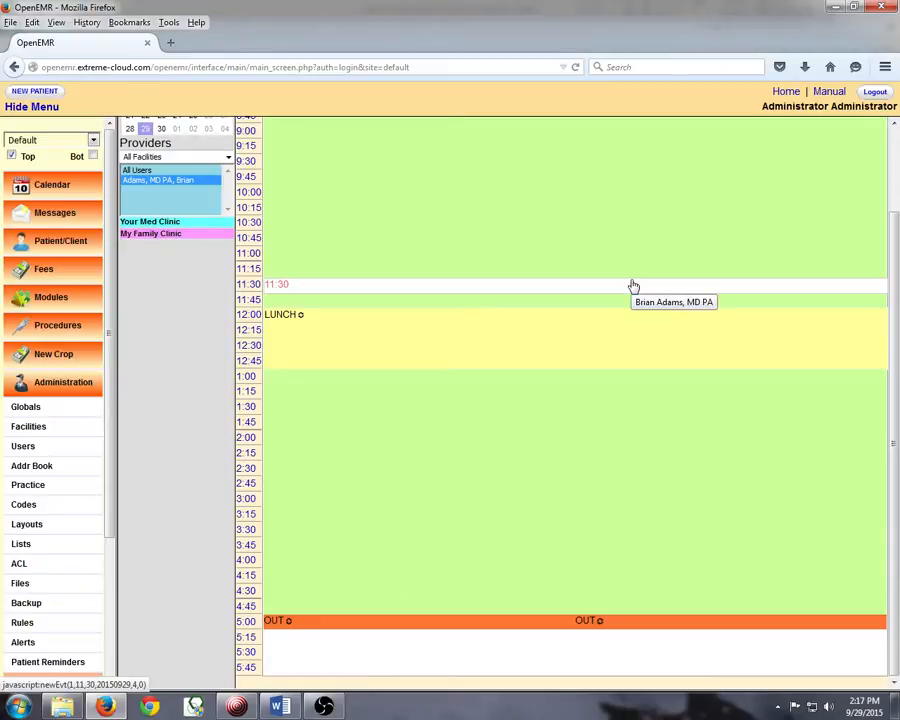
mouse_move(630, 284)
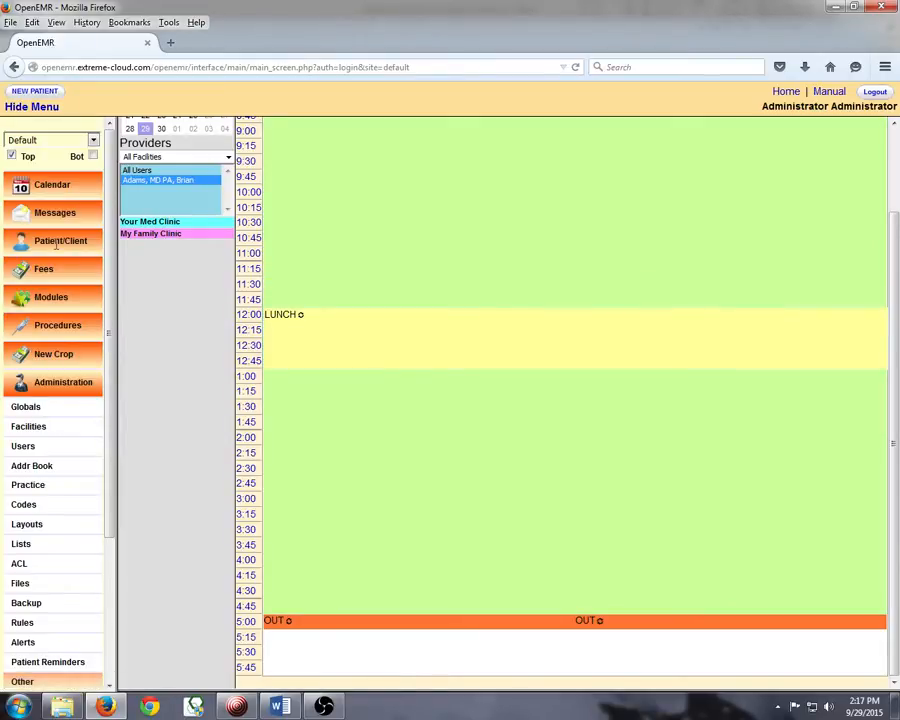
click(60, 240)
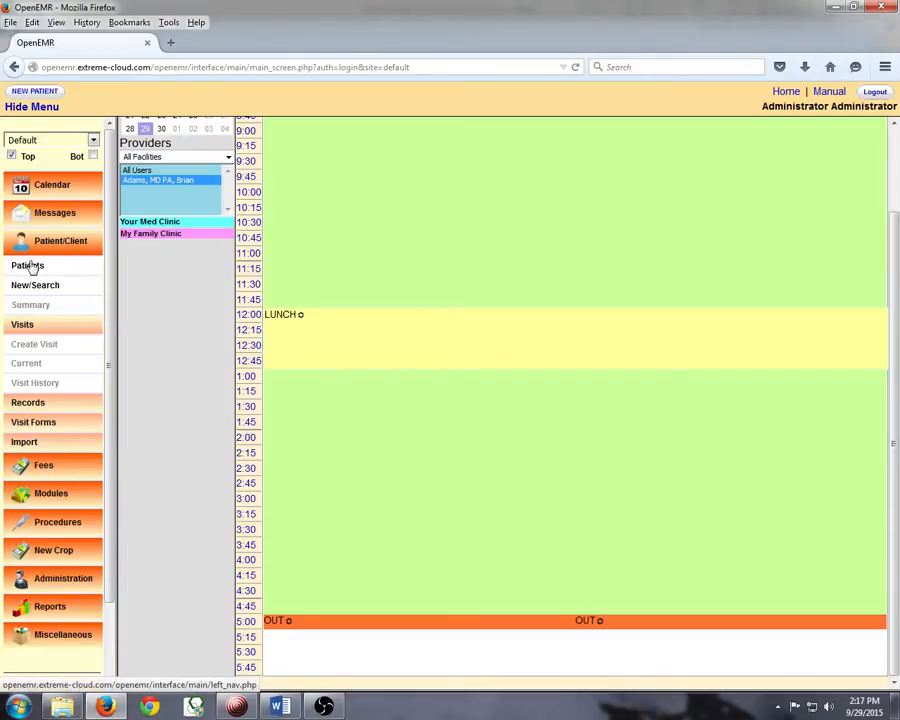
click(28, 264)
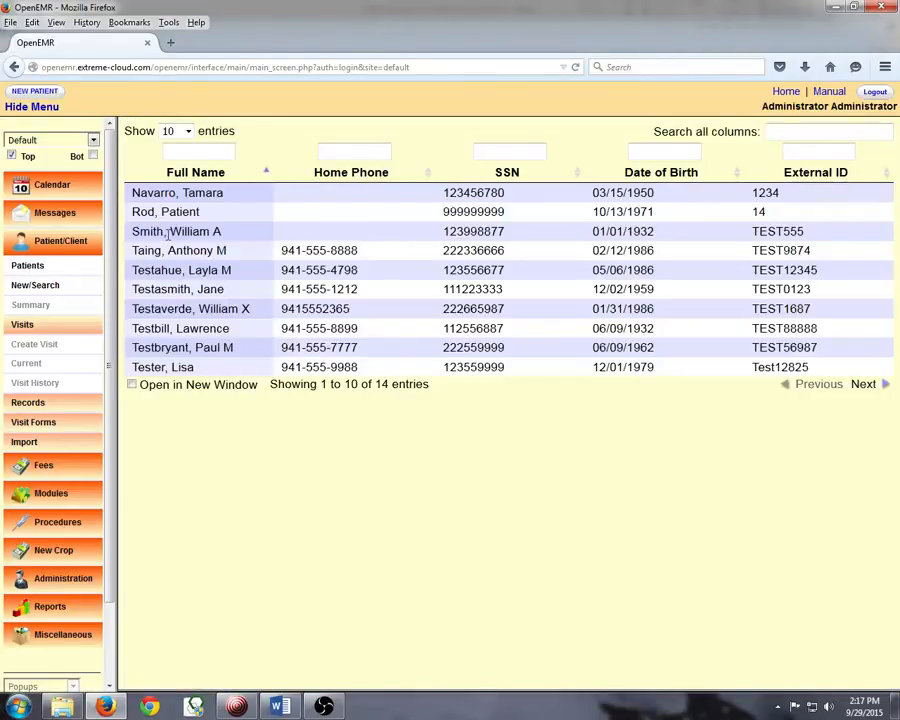
Step: Open Smith, William A (TEST555) from the patient list and review his summary
click(176, 232)
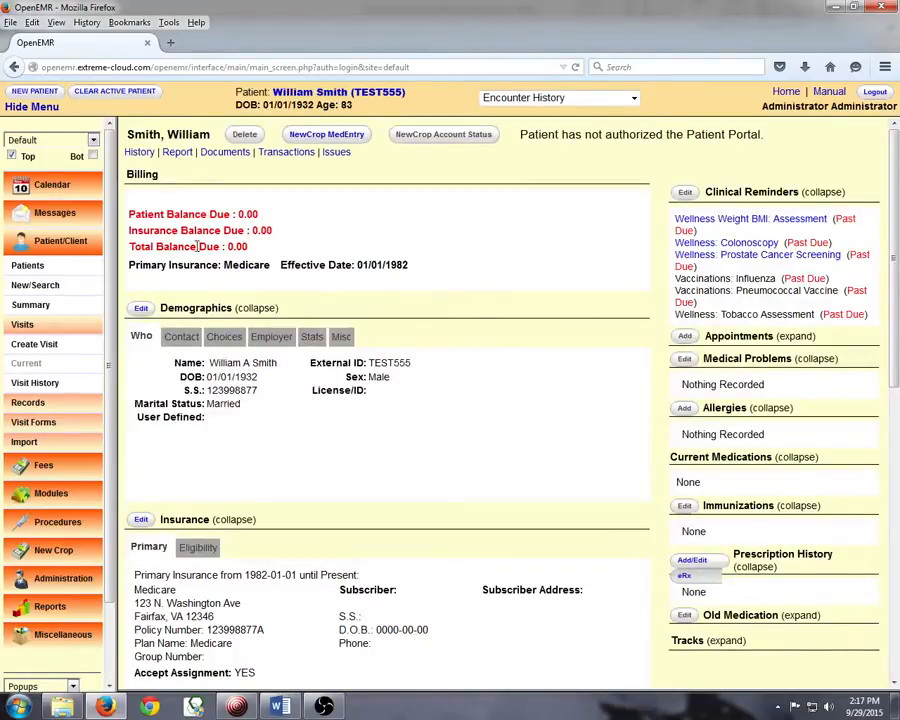
mouse_move(500, 494)
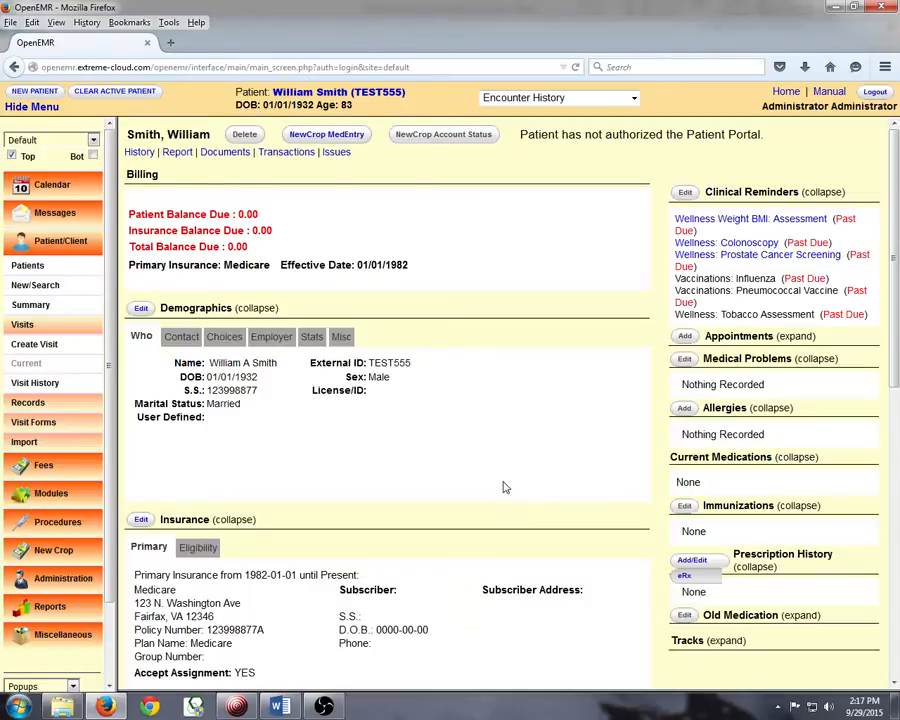
scroll(down, 3)
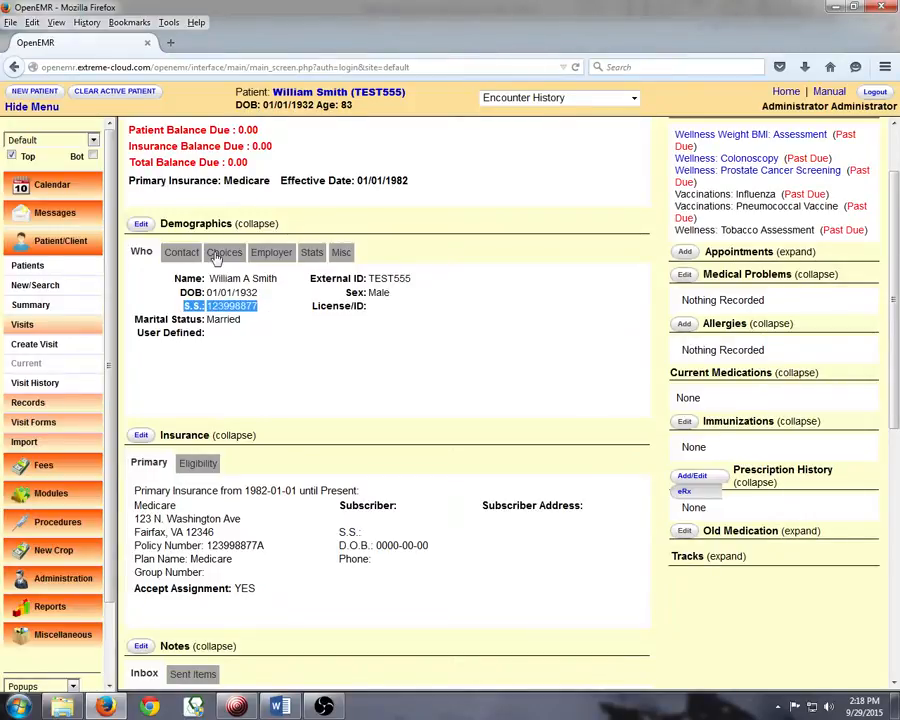
click(178, 252)
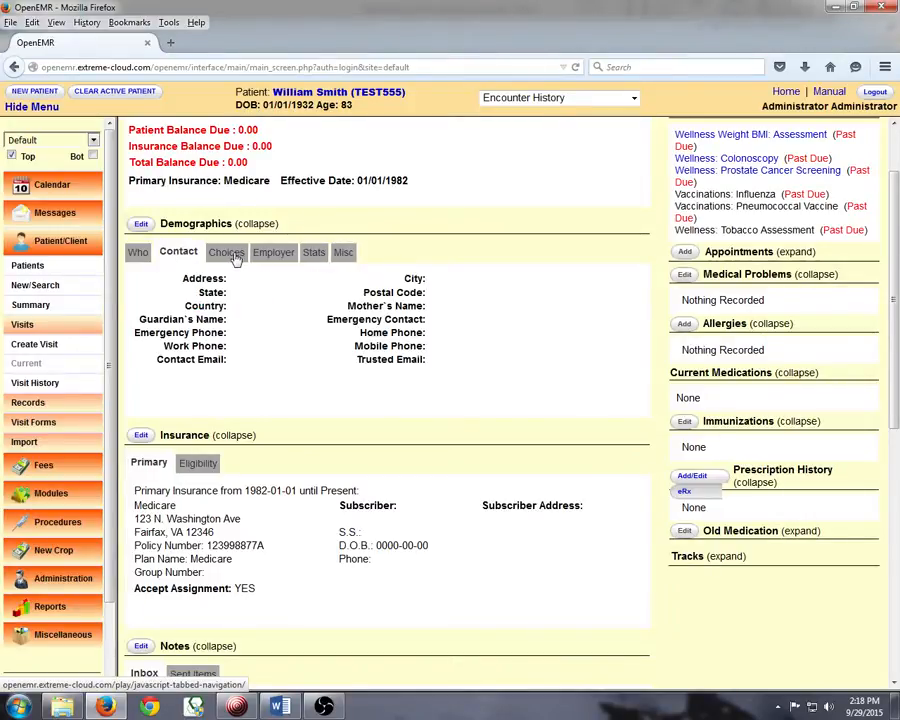
click(268, 252)
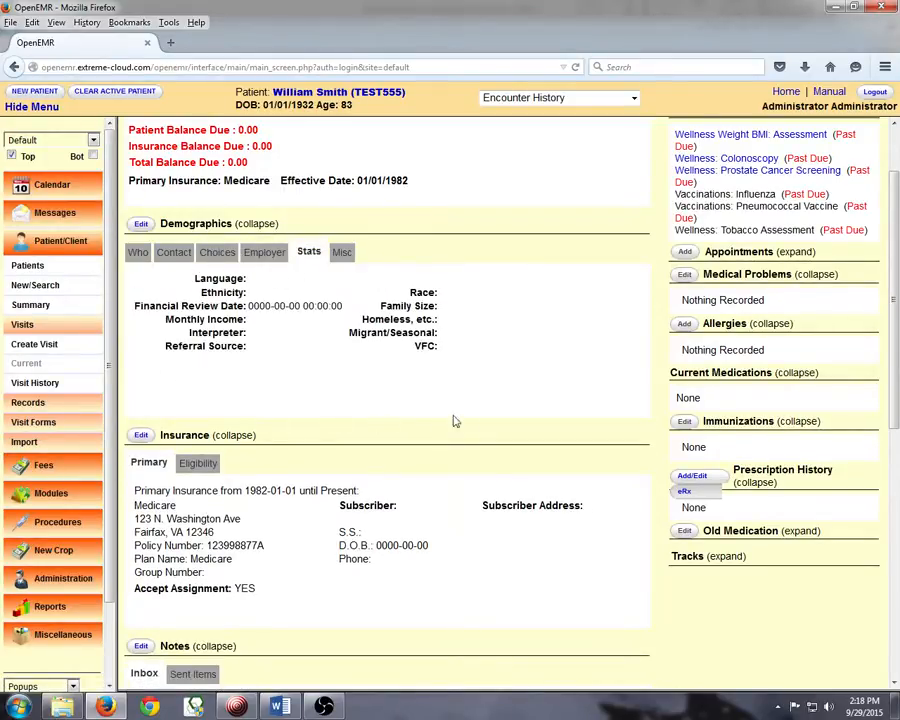
mouse_move(150, 410)
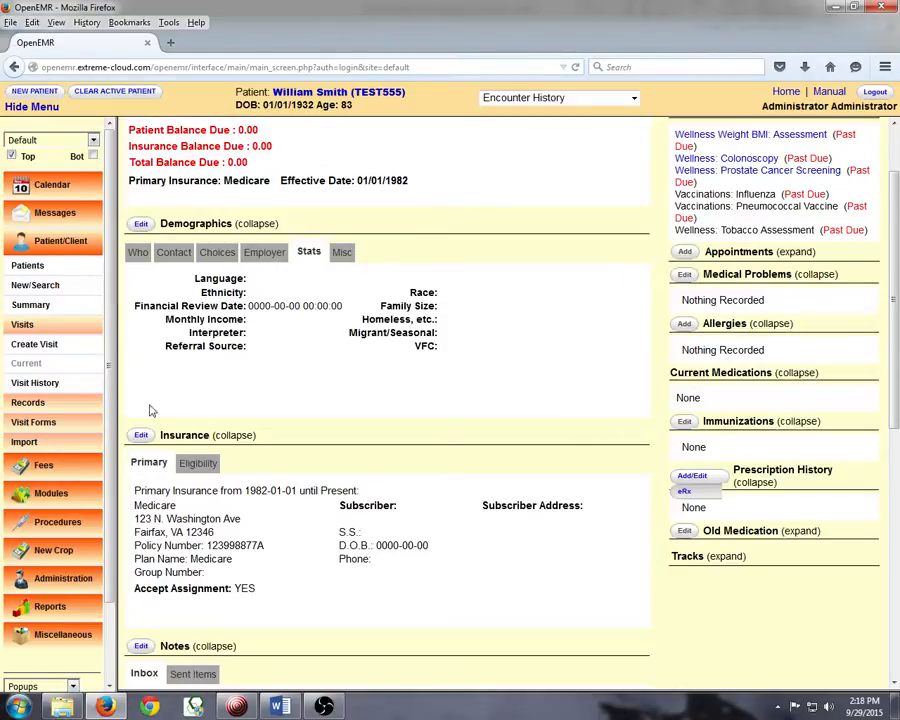
mouse_move(474, 284)
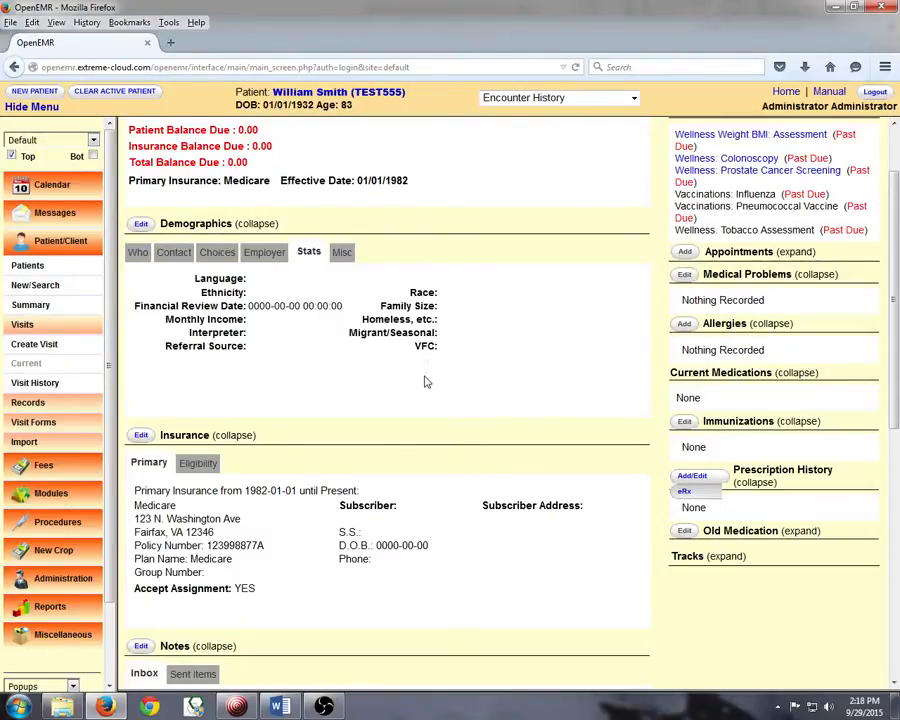
scroll(down, 3)
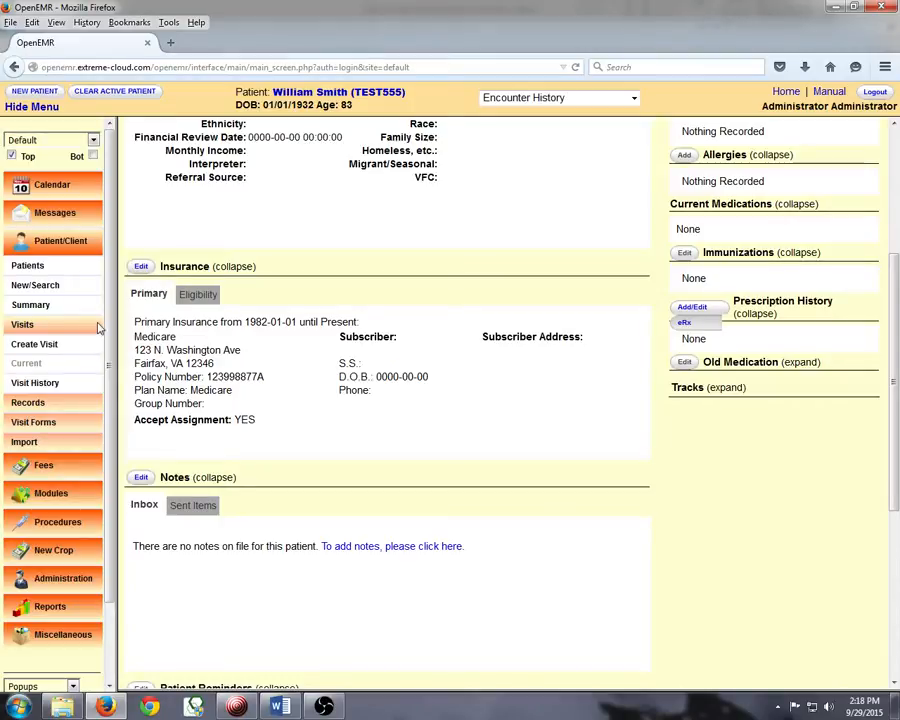
mouse_move(320, 304)
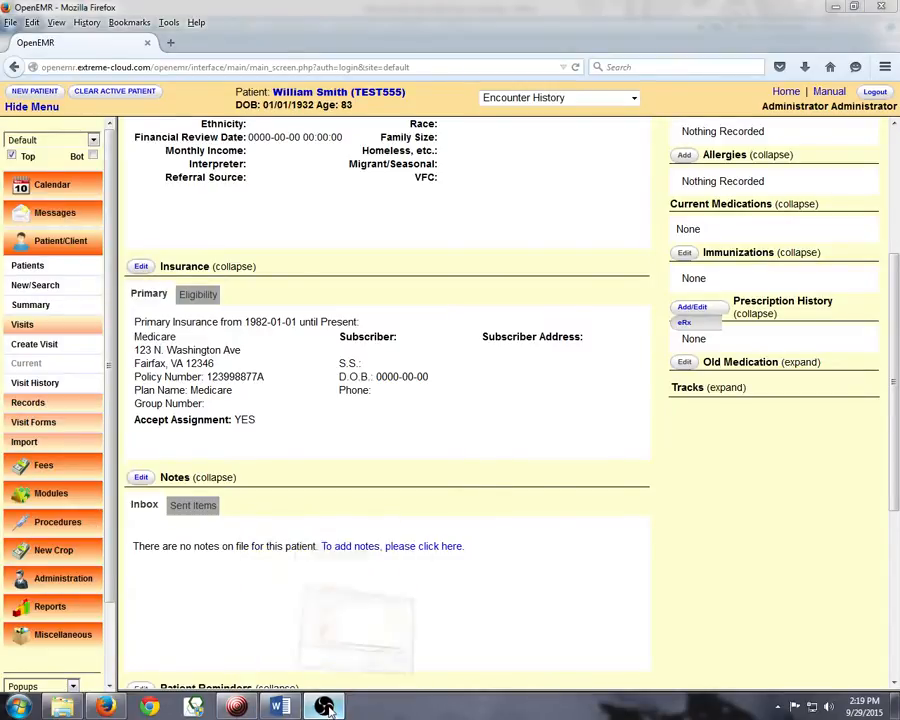
click(322, 706)
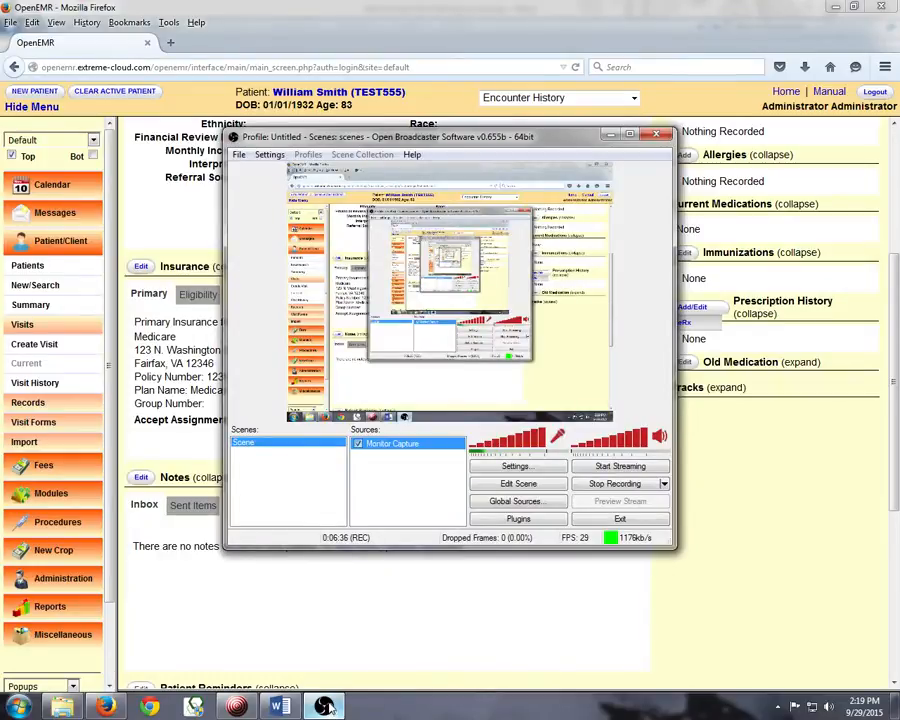